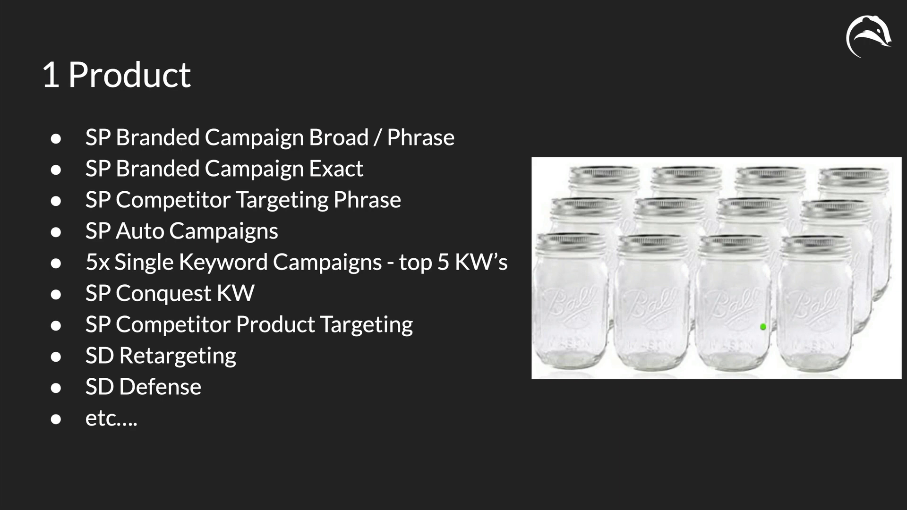
pyautogui.moveTo(161, 187)
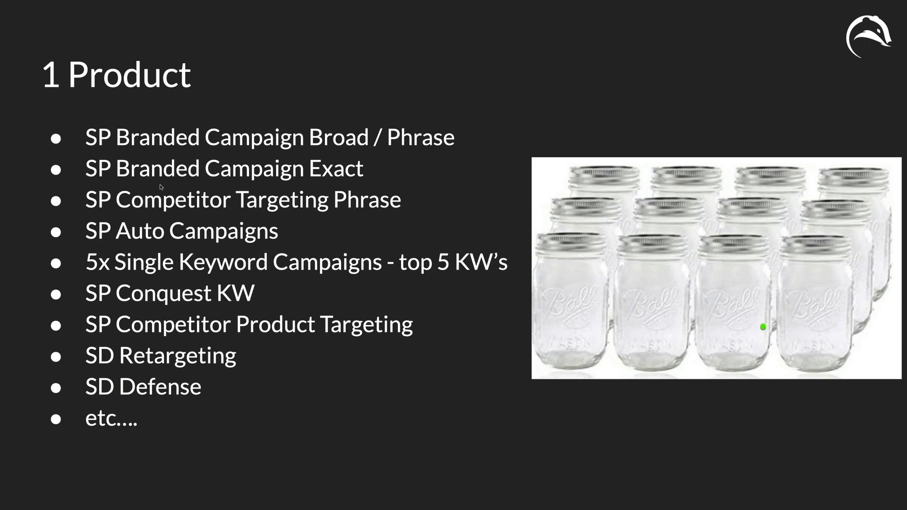
pyautogui.moveTo(203, 157)
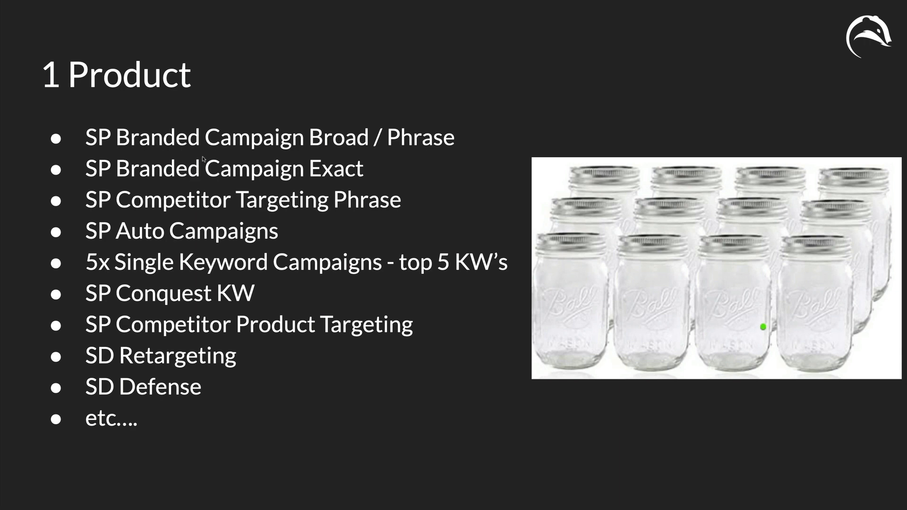
pyautogui.moveTo(451, 195)
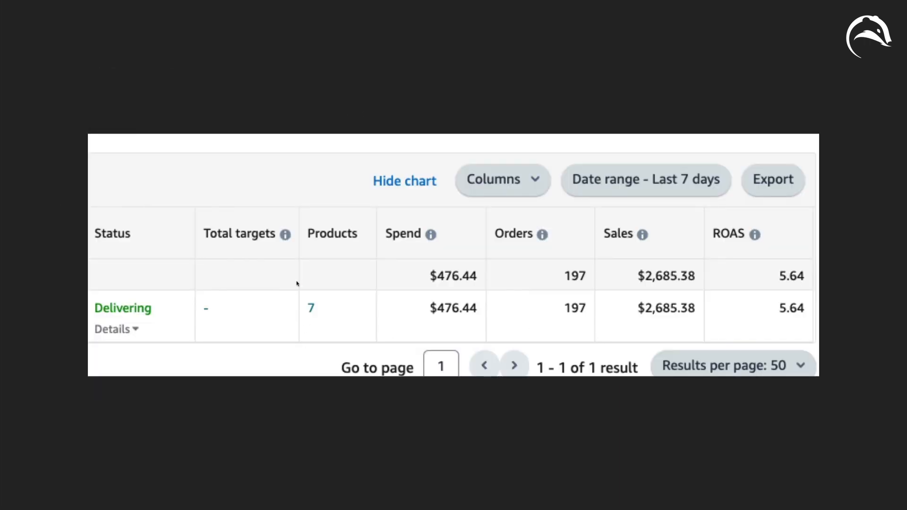
pyautogui.moveTo(316, 317)
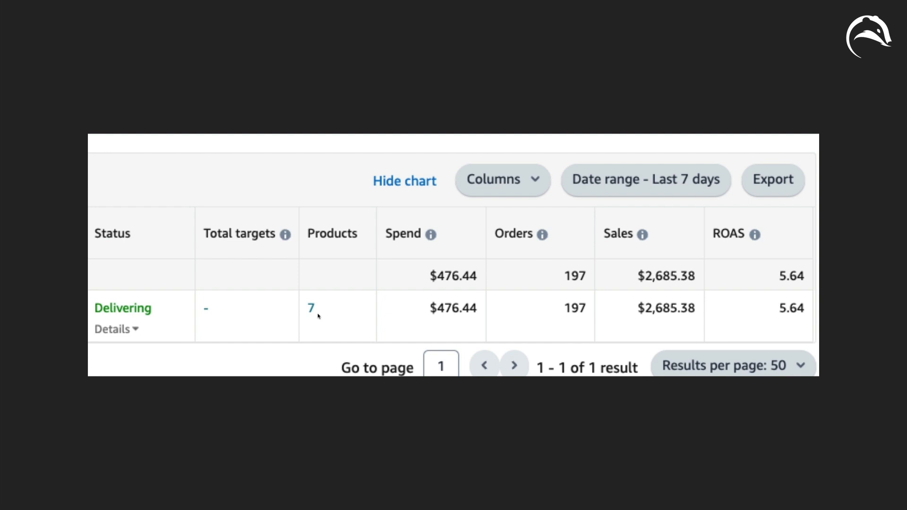
# - Log in to Ad Badger and open the Dashboard's Product Performance tab
pyautogui.click(311, 306)
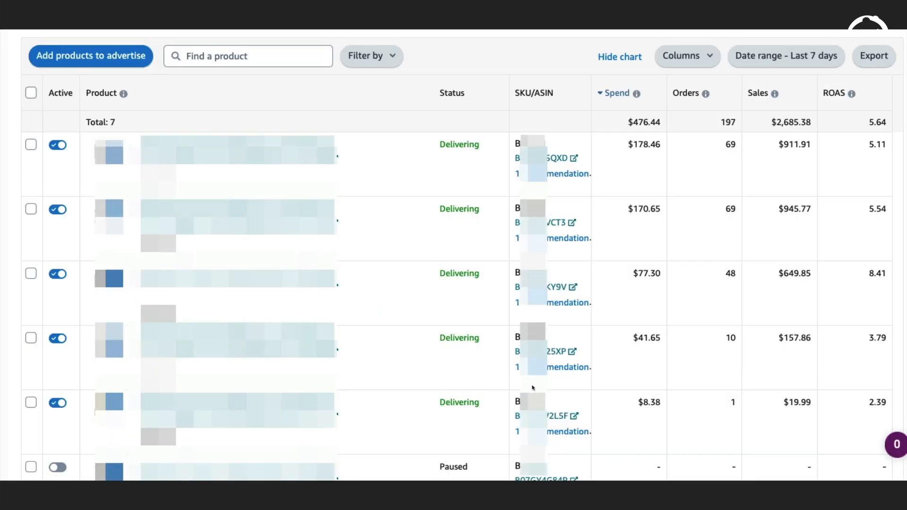
pyautogui.moveTo(152, 263)
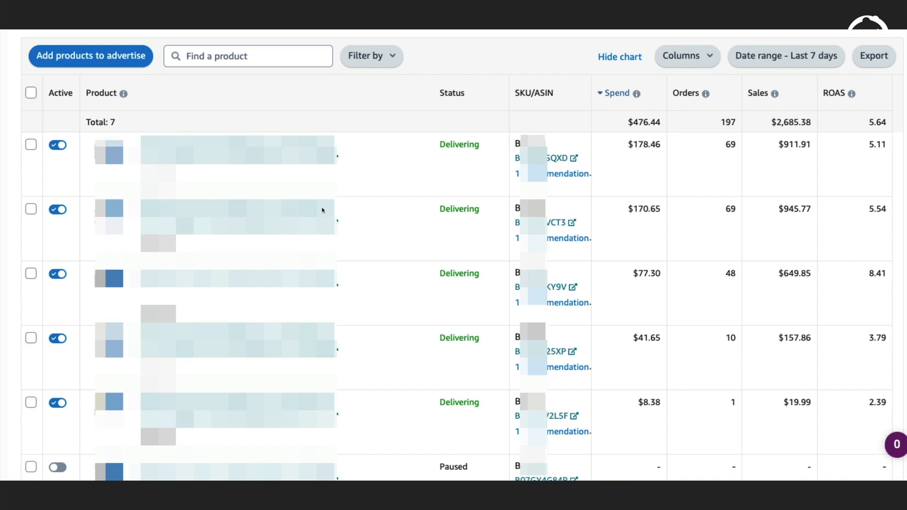
pyautogui.moveTo(338, 198)
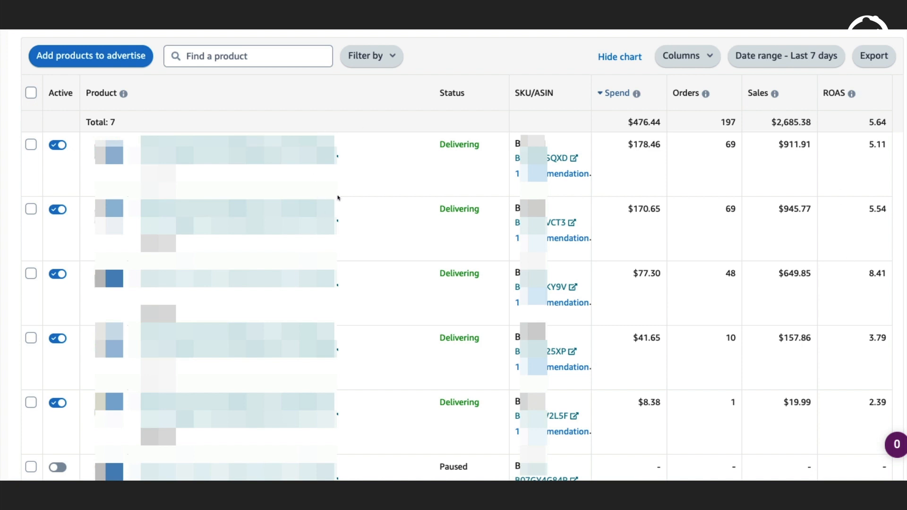
pyautogui.moveTo(231, 235)
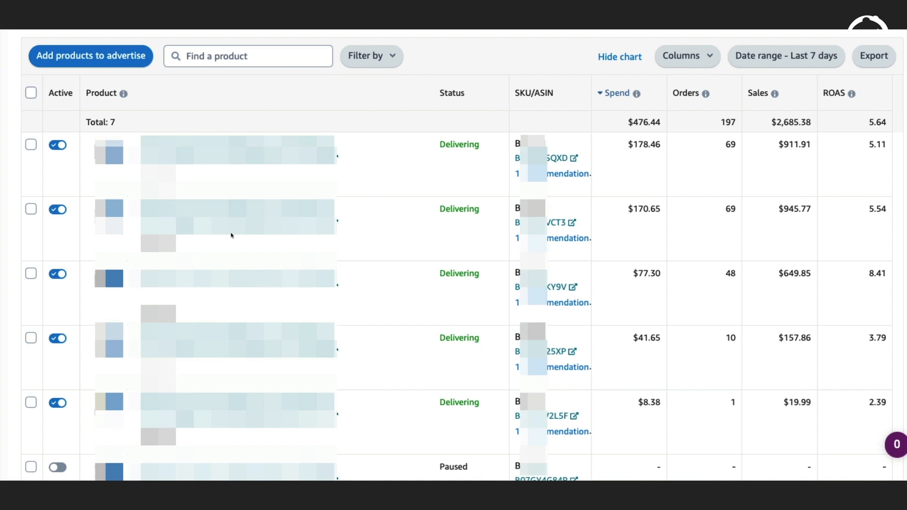
pyautogui.moveTo(889, 209)
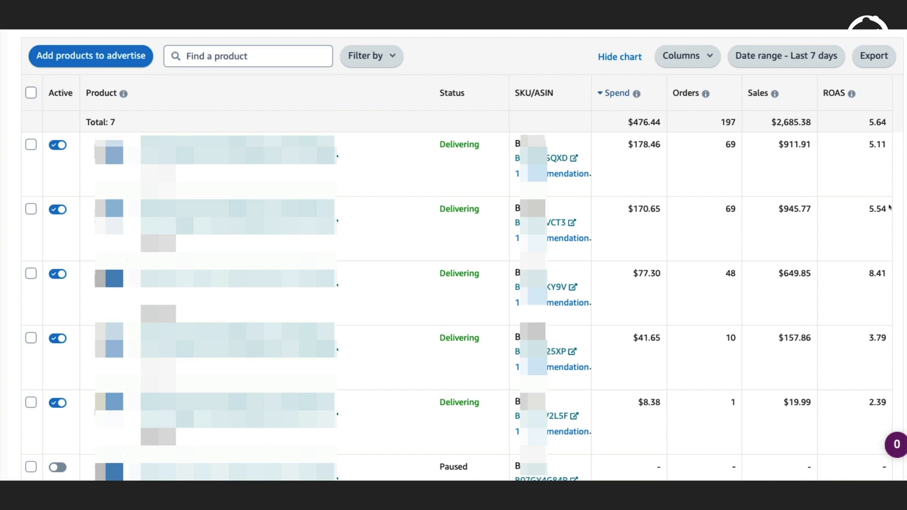
pyautogui.moveTo(904, 360)
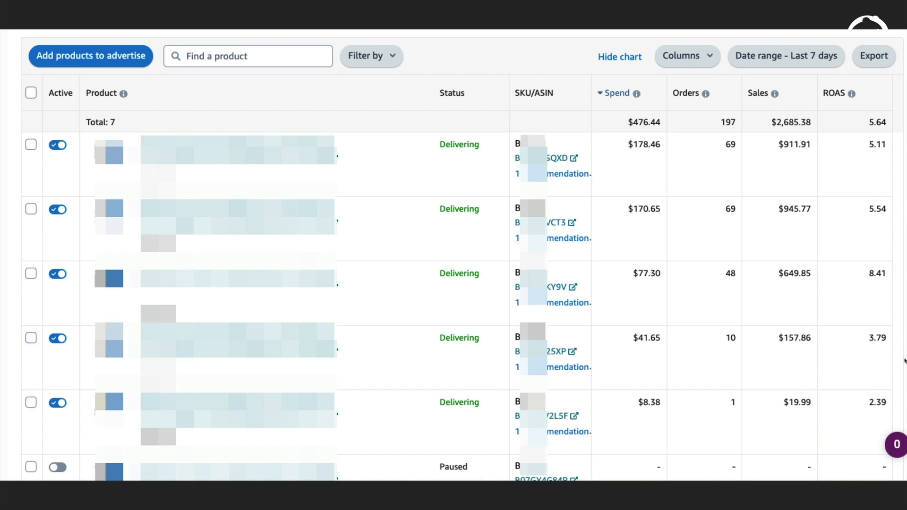
pyautogui.moveTo(661, 328)
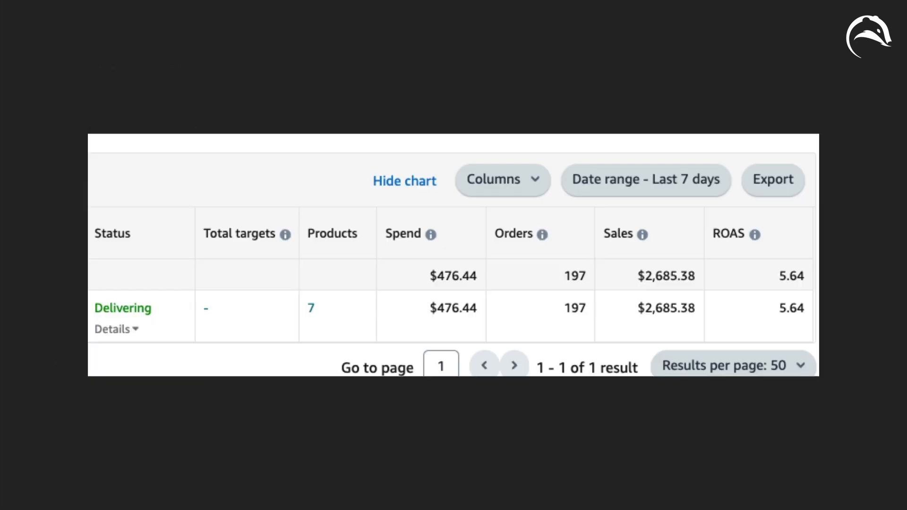
pyautogui.click(311, 307)
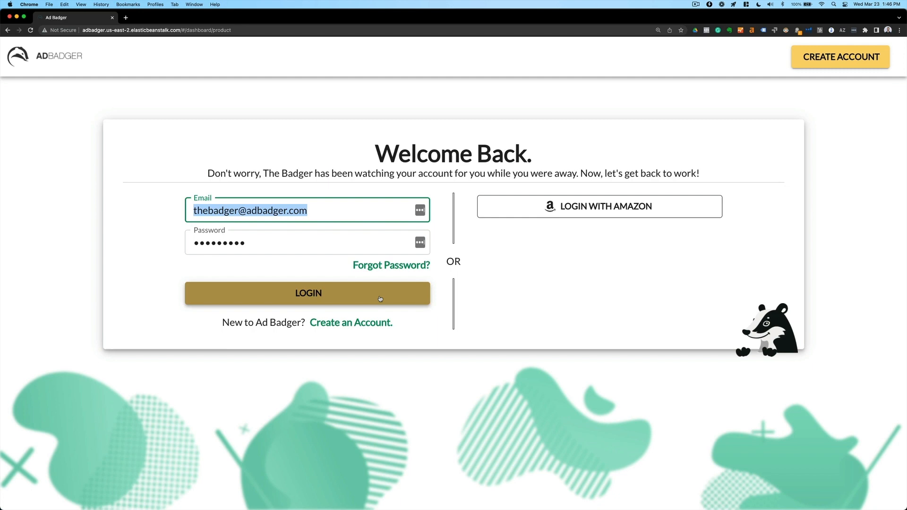
pyautogui.click(307, 293)
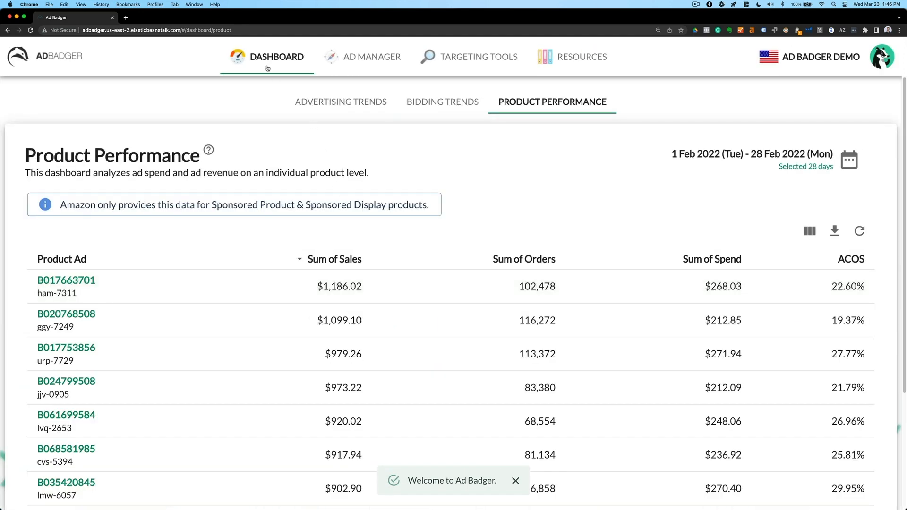
pyautogui.click(340, 101)
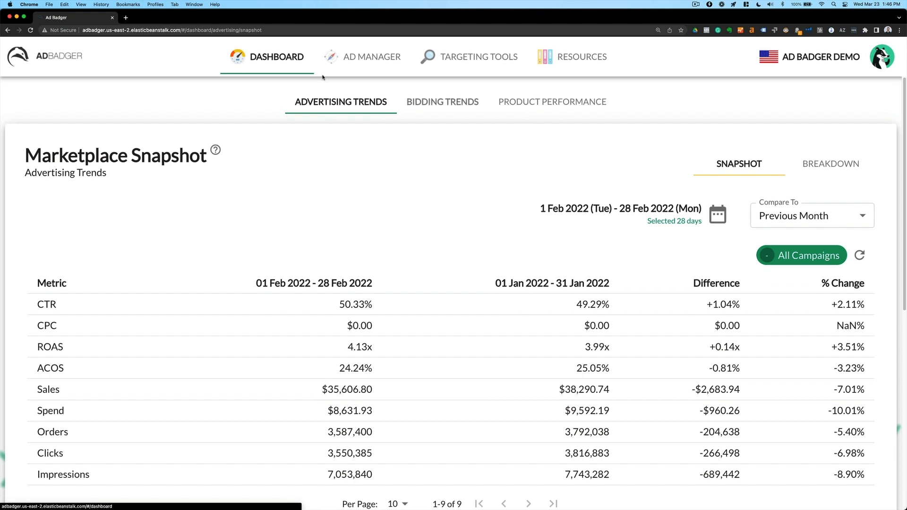
pyautogui.click(551, 101)
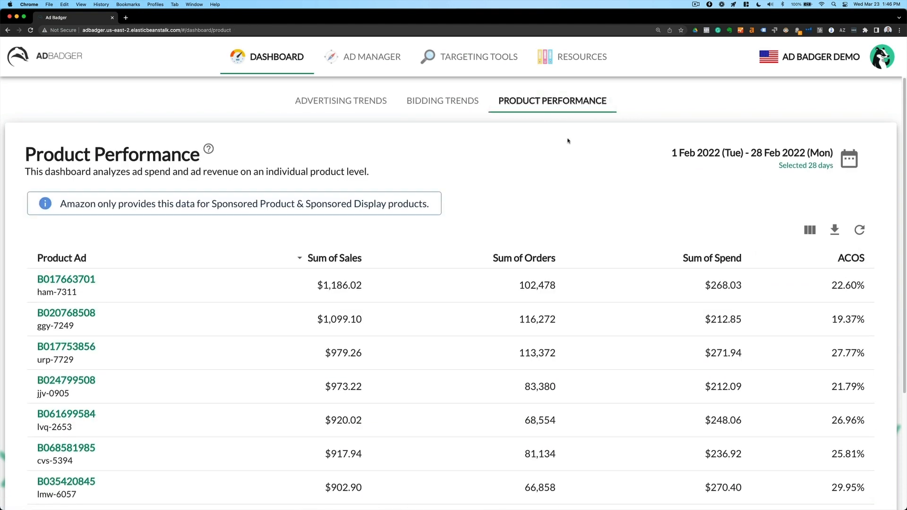
# - Scroll the Product Performance table and select the top product's 102,478 order count
pyautogui.scroll(-3)
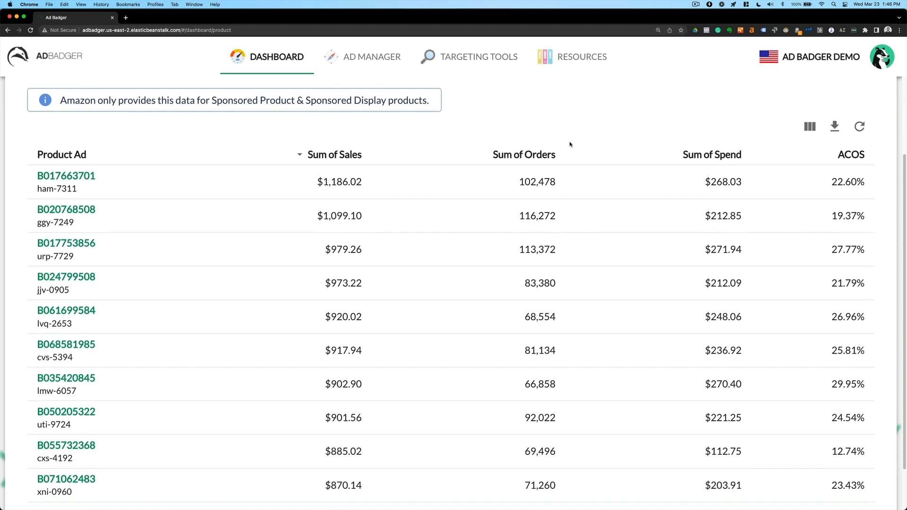
pyautogui.scroll(-3)
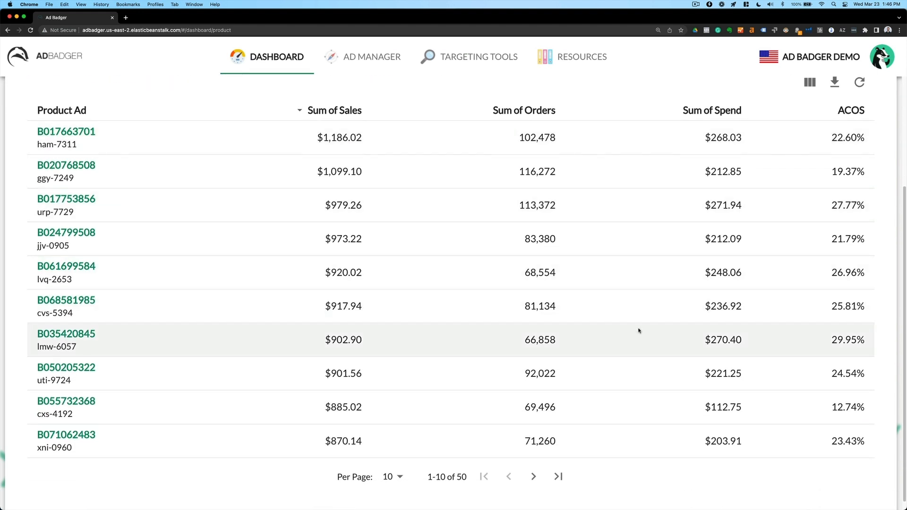
pyautogui.moveTo(65, 137)
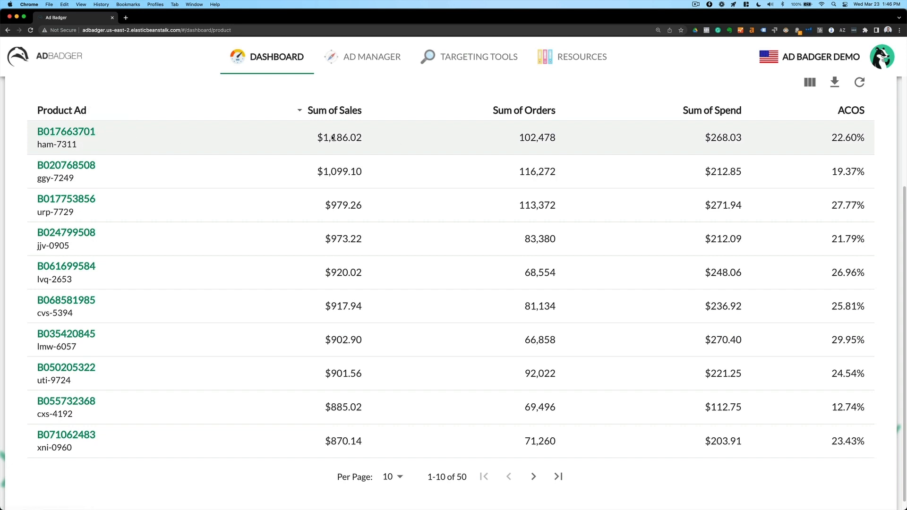
pyautogui.doubleClick(339, 137)
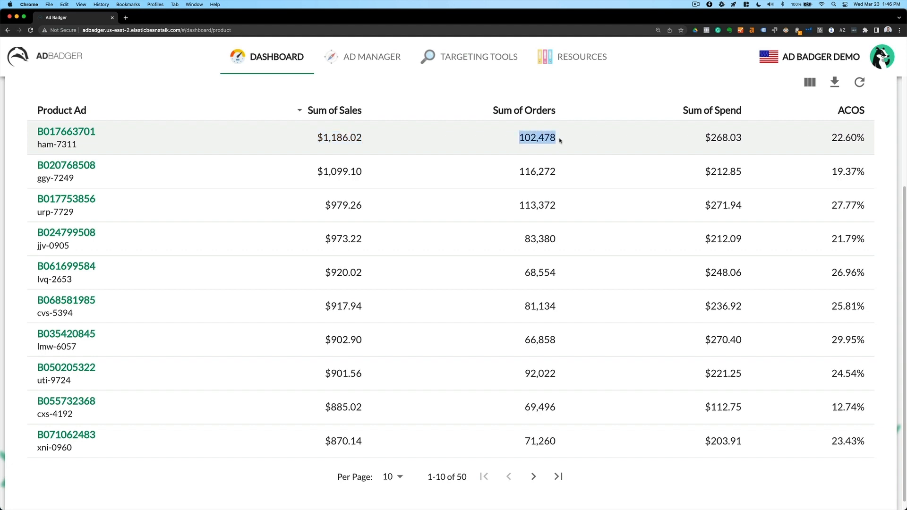
pyautogui.moveTo(743, 138)
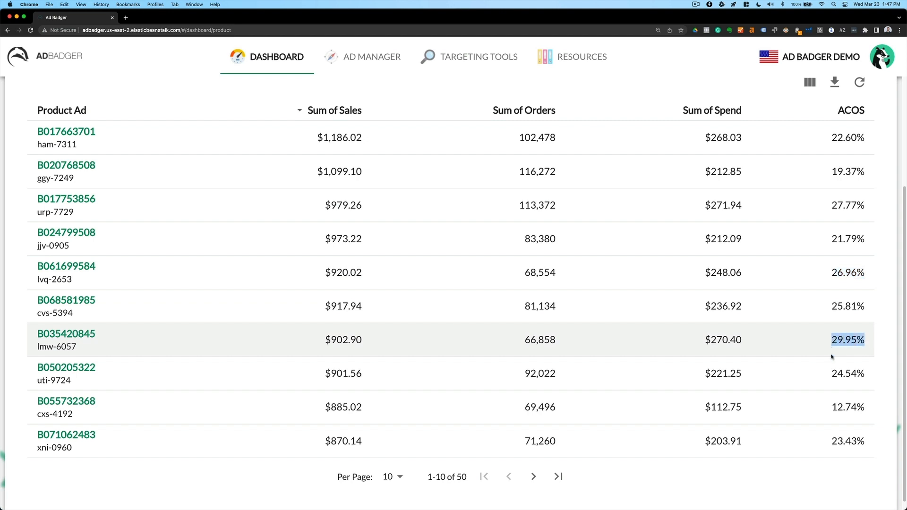
pyautogui.moveTo(124, 344)
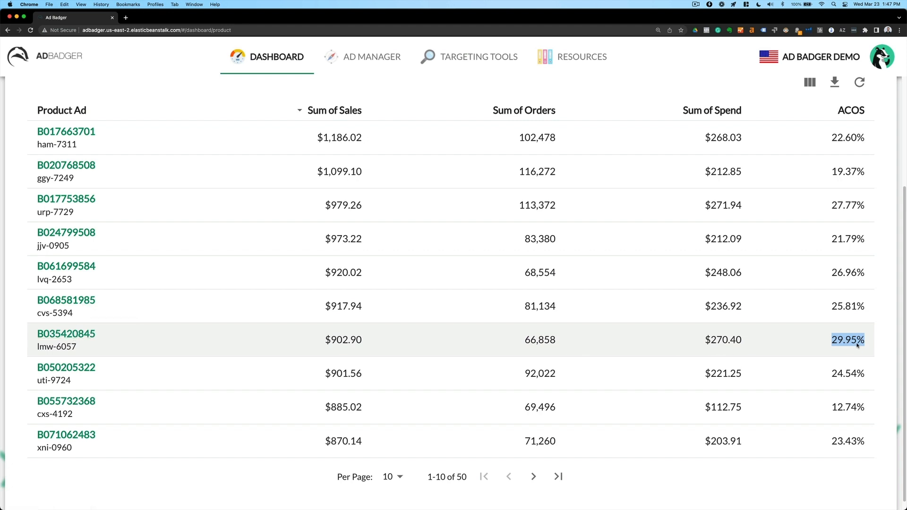
pyautogui.moveTo(652, 359)
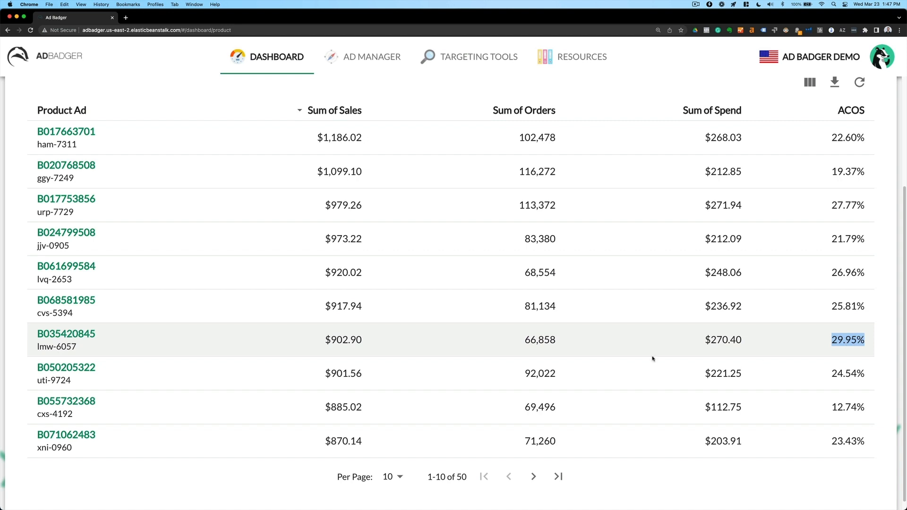
pyautogui.moveTo(108, 351)
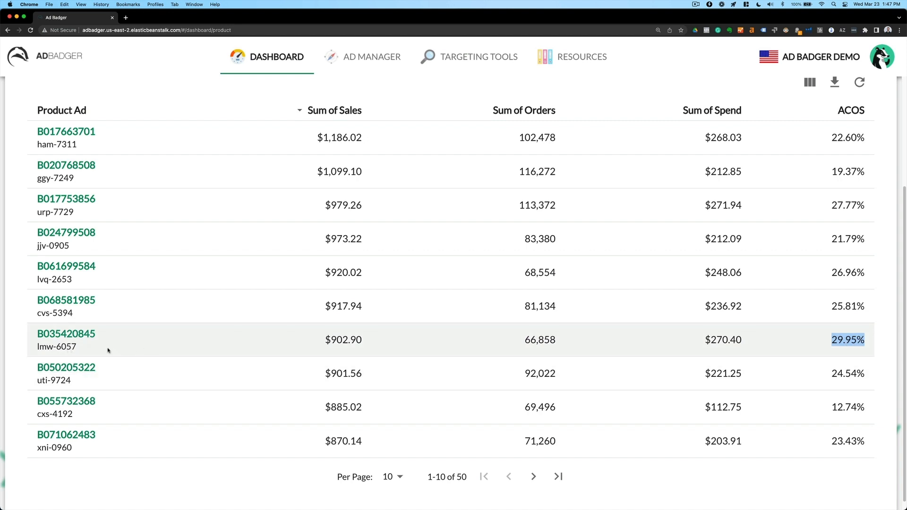
# - Show all product ads in Ad Manager and search '08' to isolate ad B035420845
pyautogui.click(373, 56)
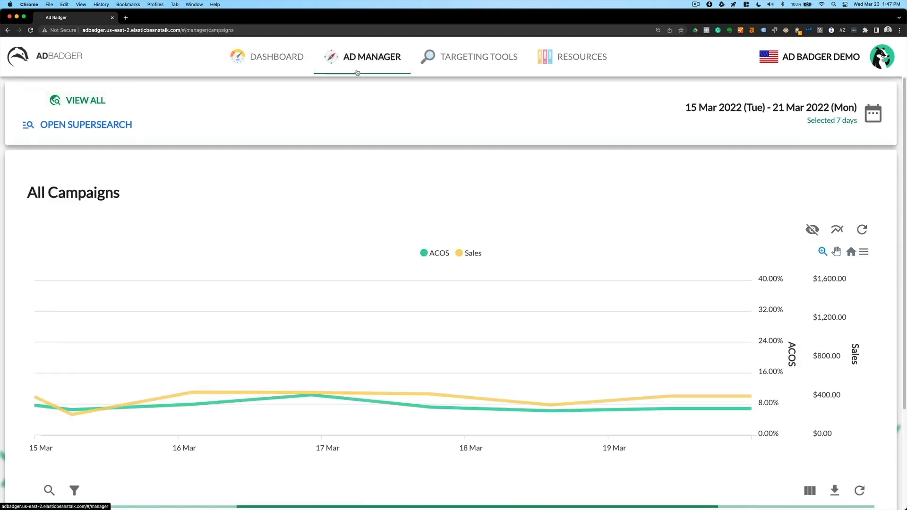
pyautogui.click(85, 100)
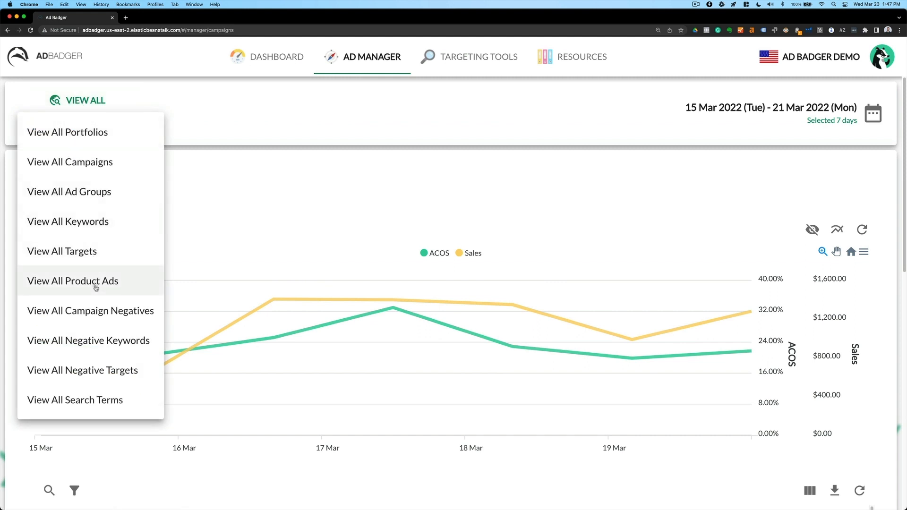
pyautogui.click(72, 281)
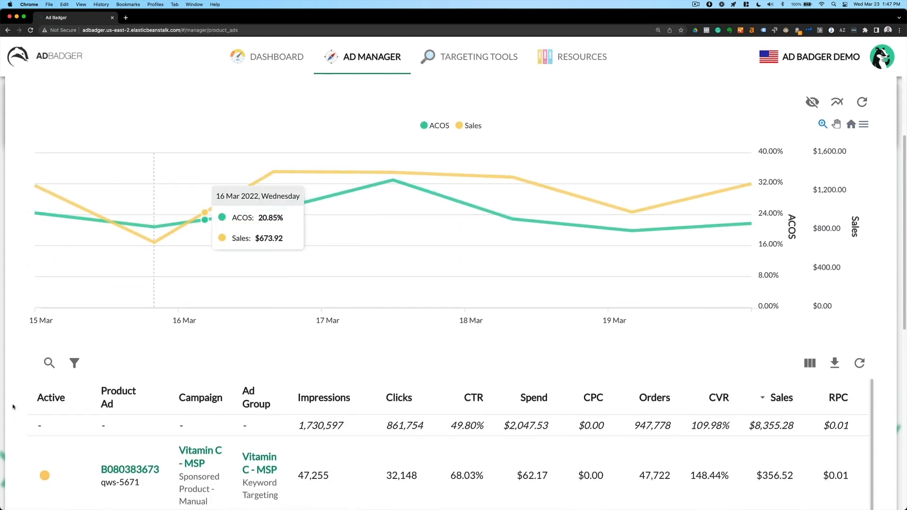
pyautogui.click(49, 363)
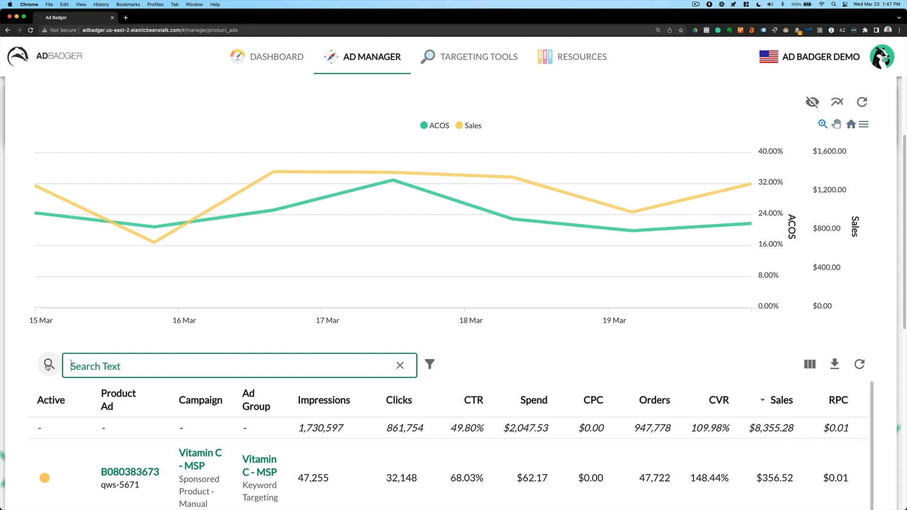
pyautogui.write('0845')
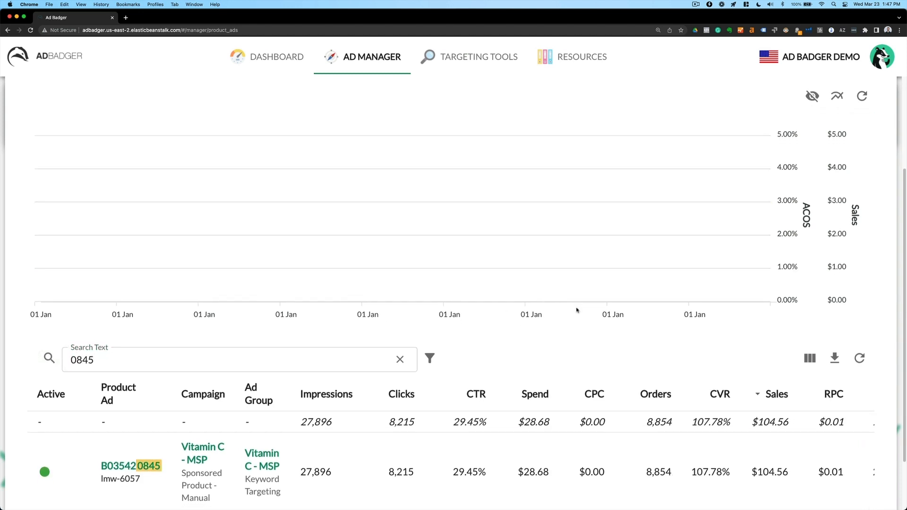
pyautogui.scroll(-3)
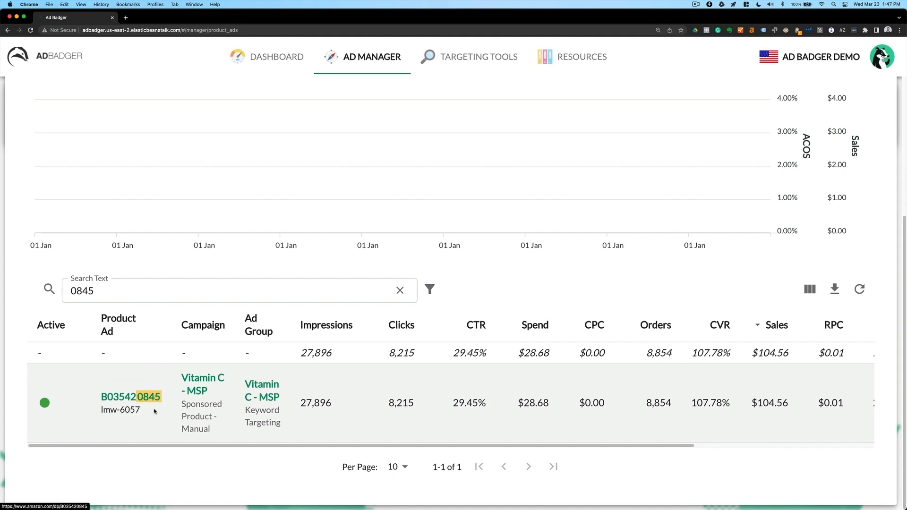
pyautogui.moveTo(213, 424)
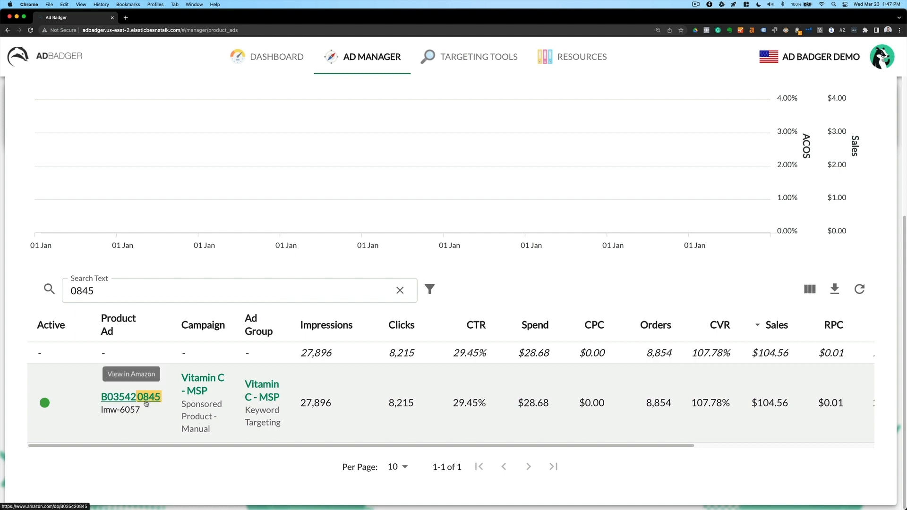
pyautogui.moveTo(190, 467)
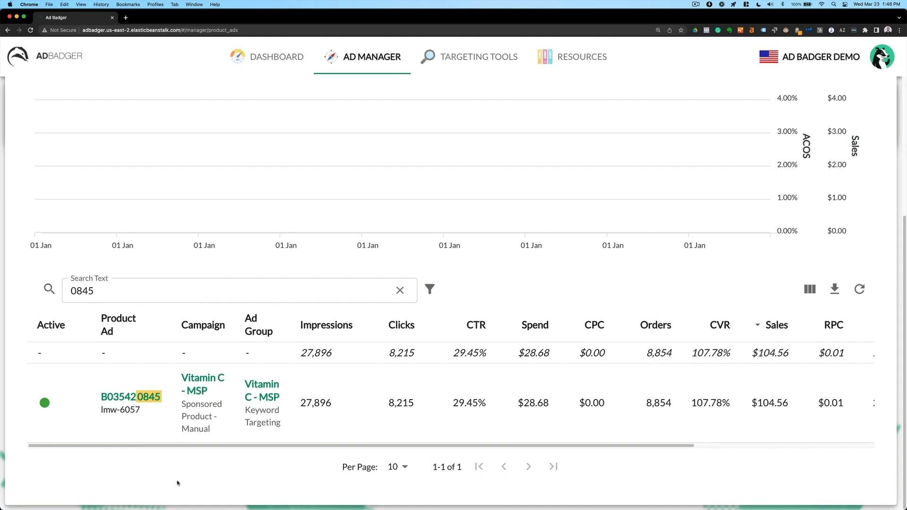
pyautogui.moveTo(225, 471)
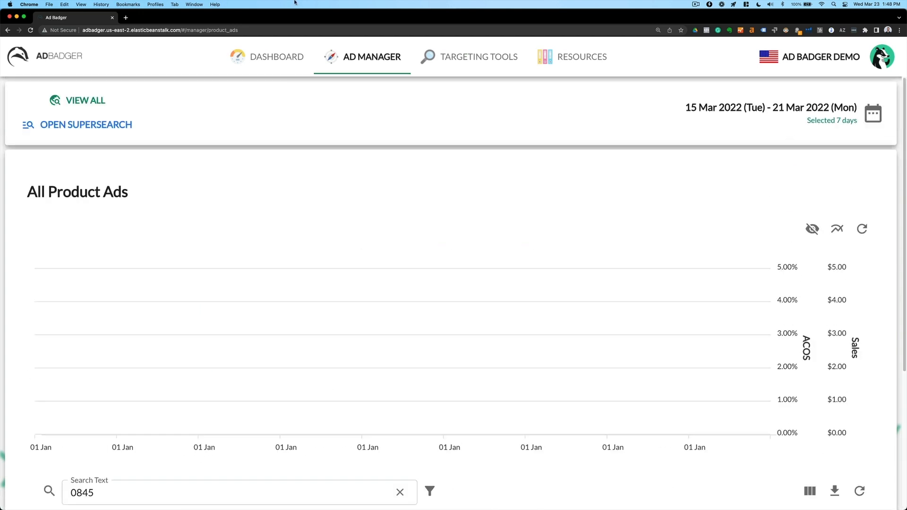
# - Revisit the Product Performance dashboard, then return to Ad Manager and scroll its listing
pyautogui.click(276, 57)
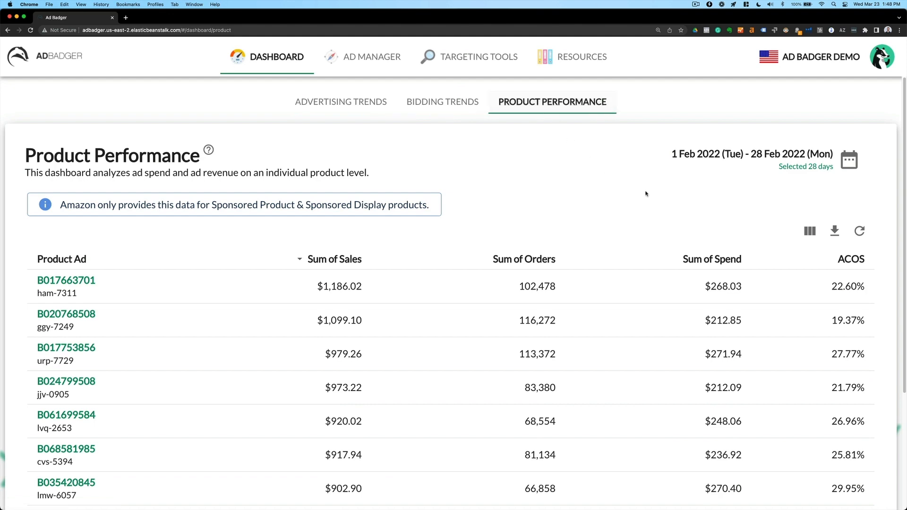
pyautogui.scroll(-3)
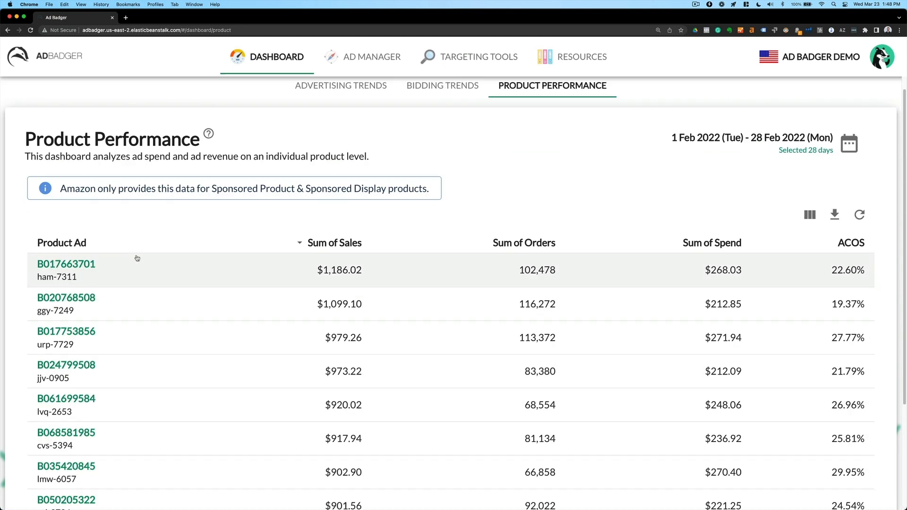
pyautogui.click(372, 56)
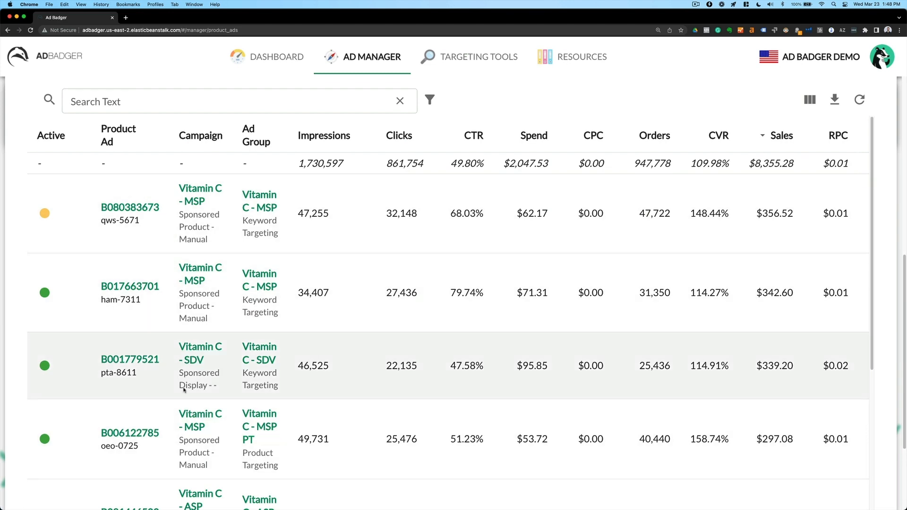
pyautogui.scroll(-3)
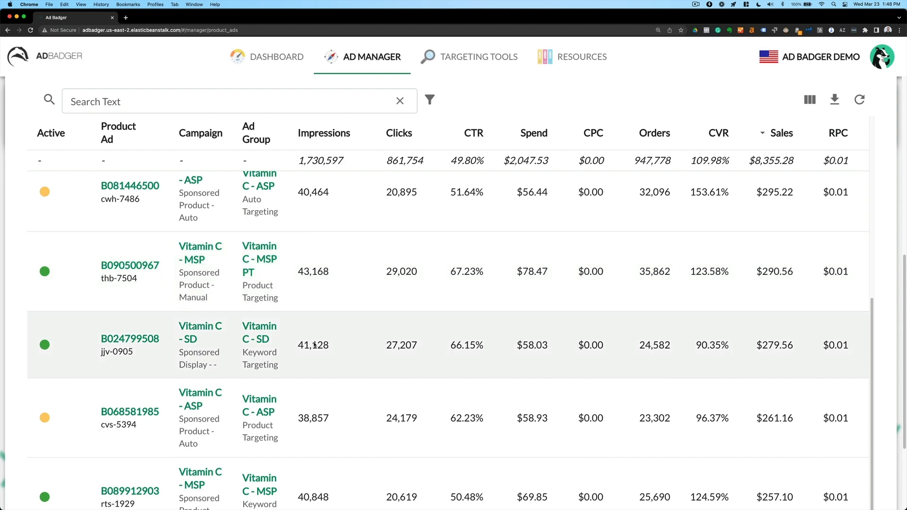
pyautogui.scroll(-3)
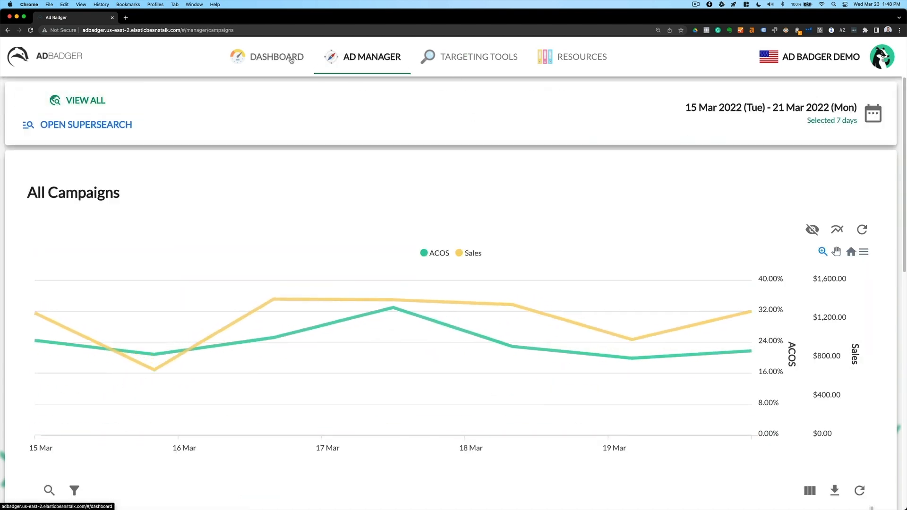
# - Open the Dashboard's Product Performance tab and scroll to the February 2022 product table
pyautogui.click(277, 57)
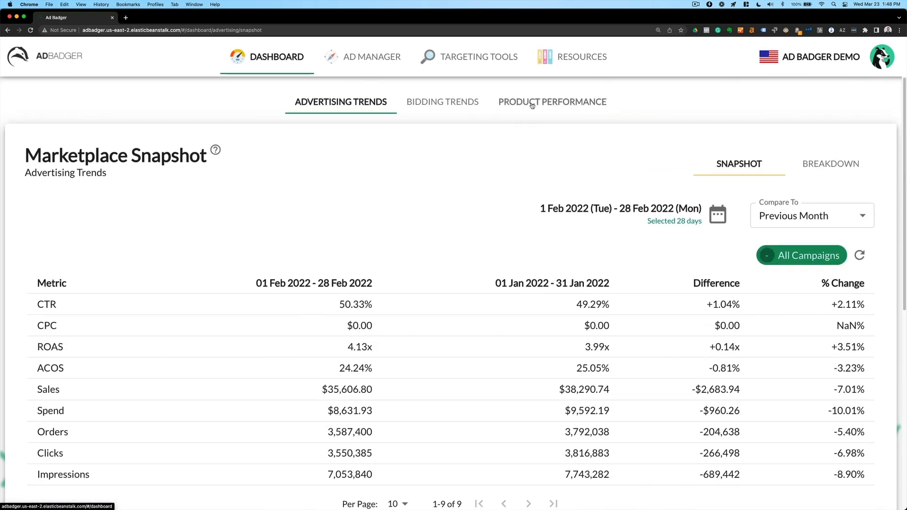
pyautogui.click(550, 102)
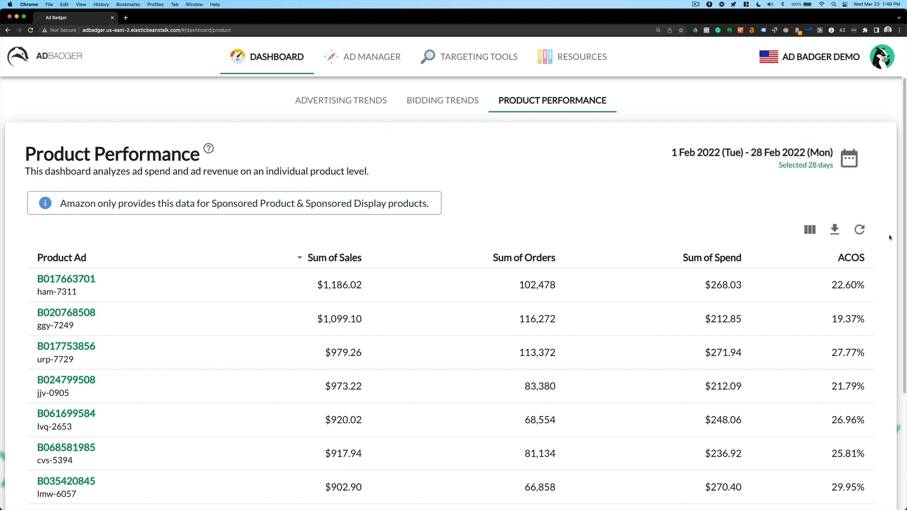
pyautogui.scroll(-3)
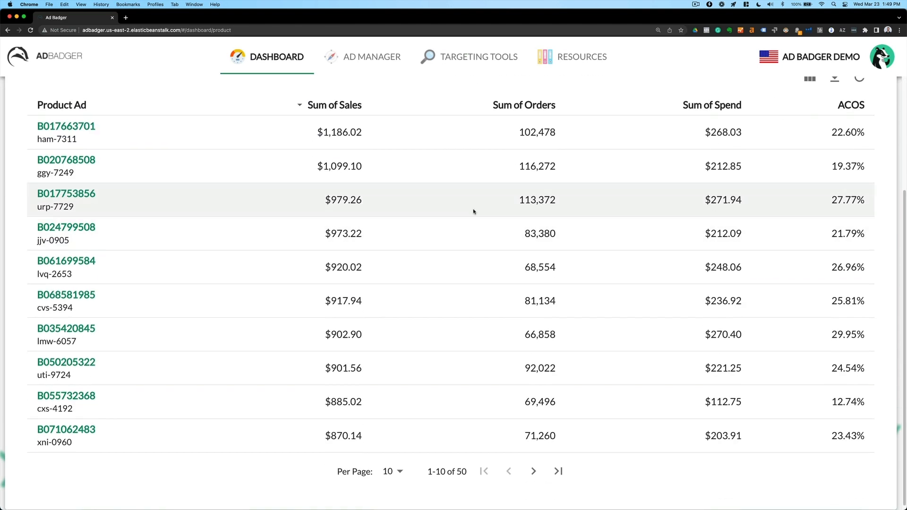
pyautogui.moveTo(461, 233)
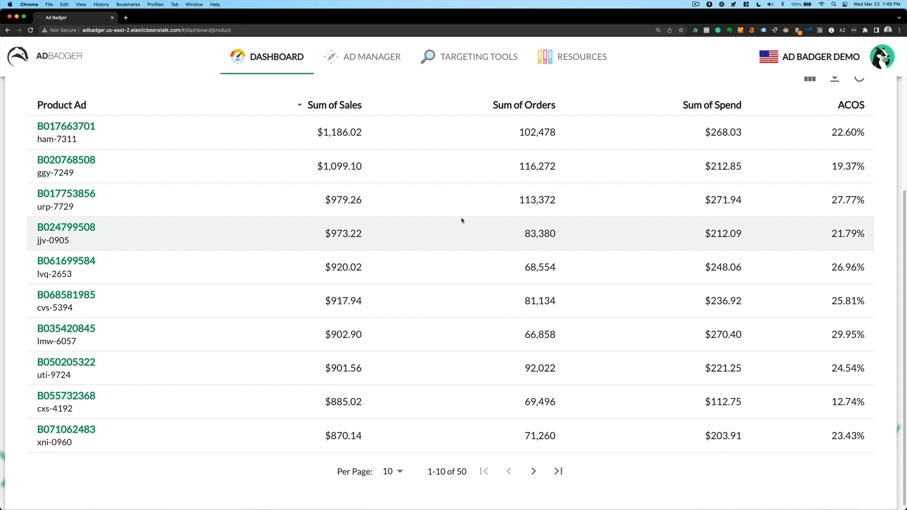